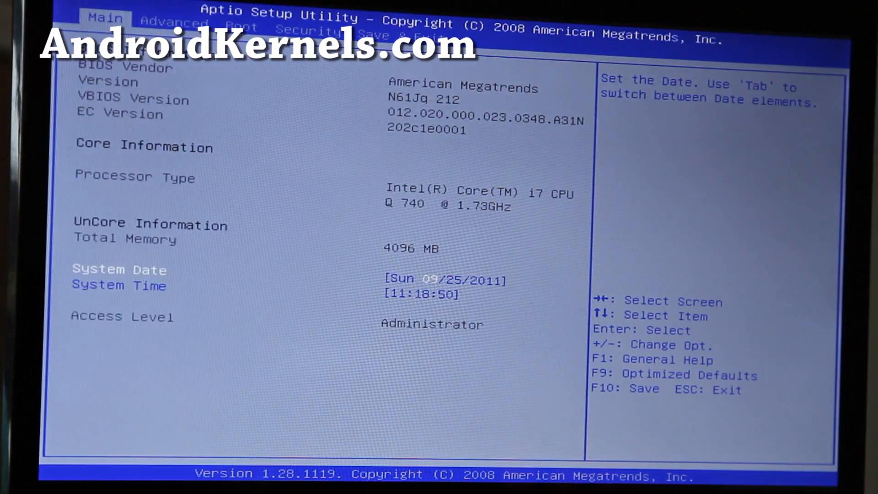
Move to the Save & Exit screen listing boot devices including Generic Flash Disk 8.07
key(Right)
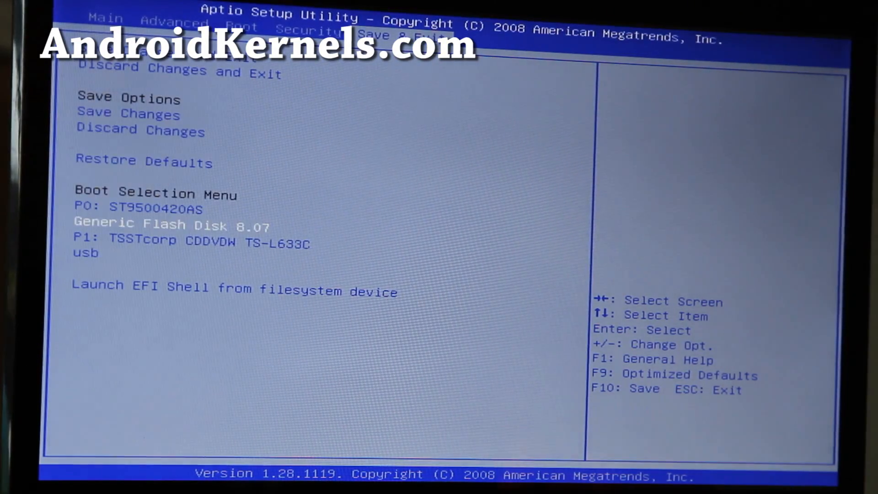